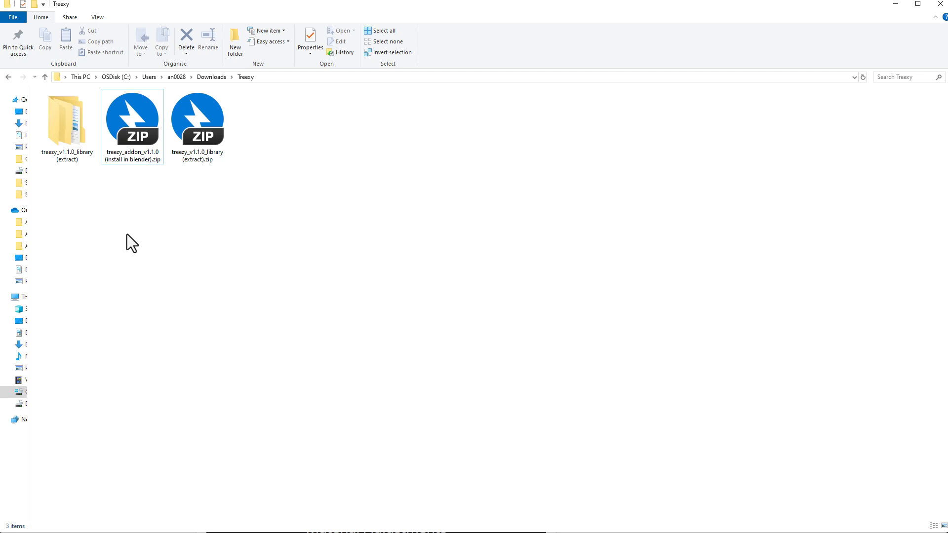
mouse_move(132, 163)
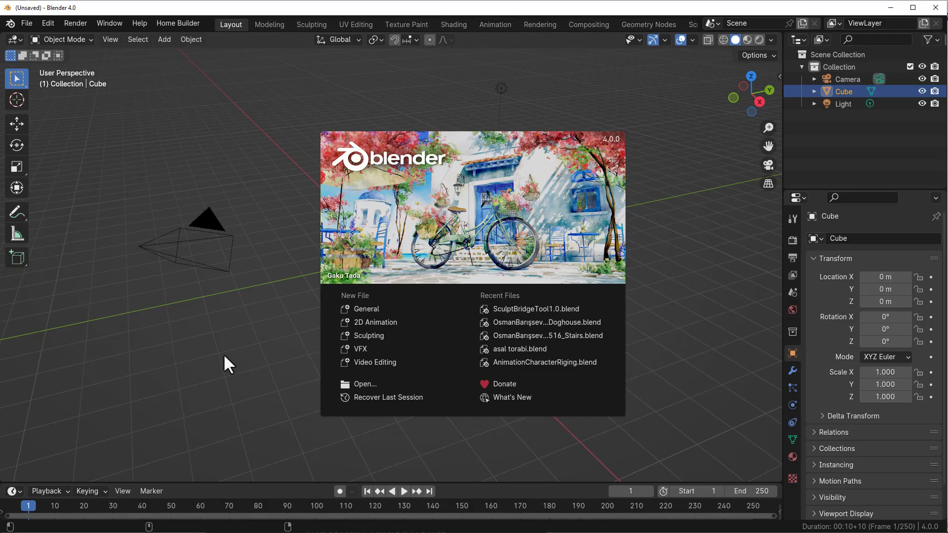
Install the Treezy add-on zip from Preferences and enable it, searching for 'Treezy'
left_click(217, 352)
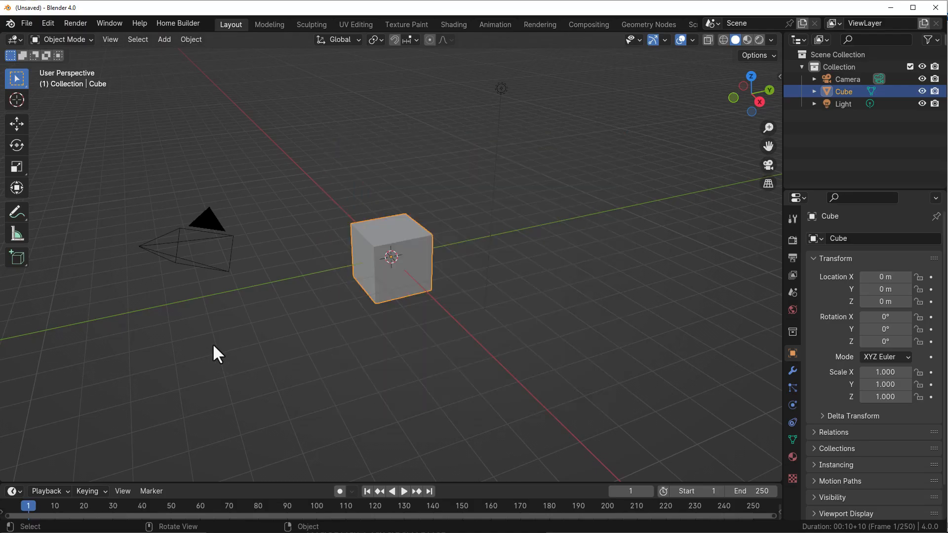
left_click(48, 23)
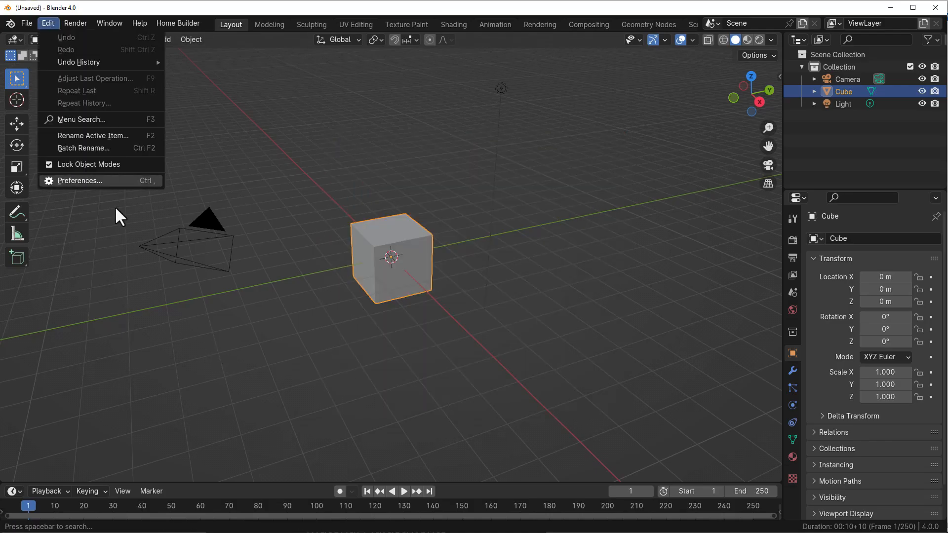
left_click(79, 181)
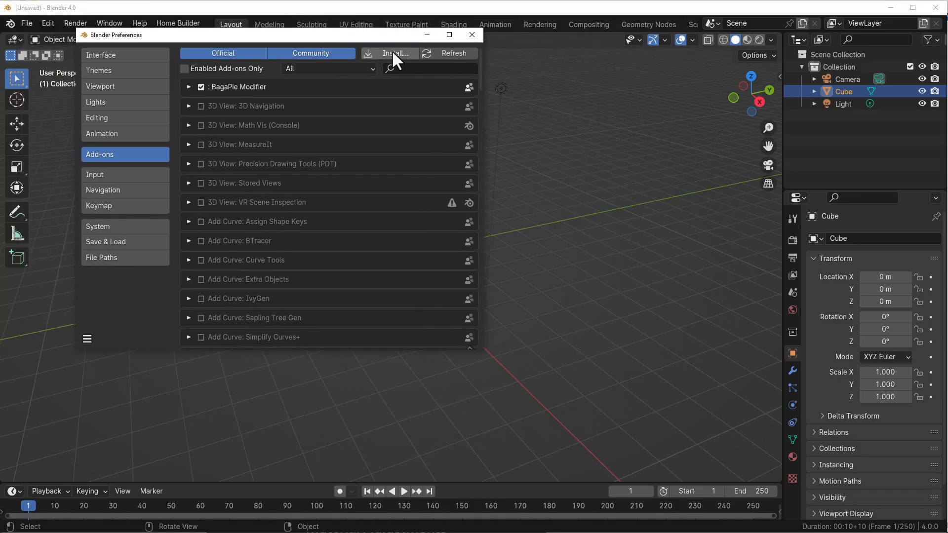
type("Treezy")
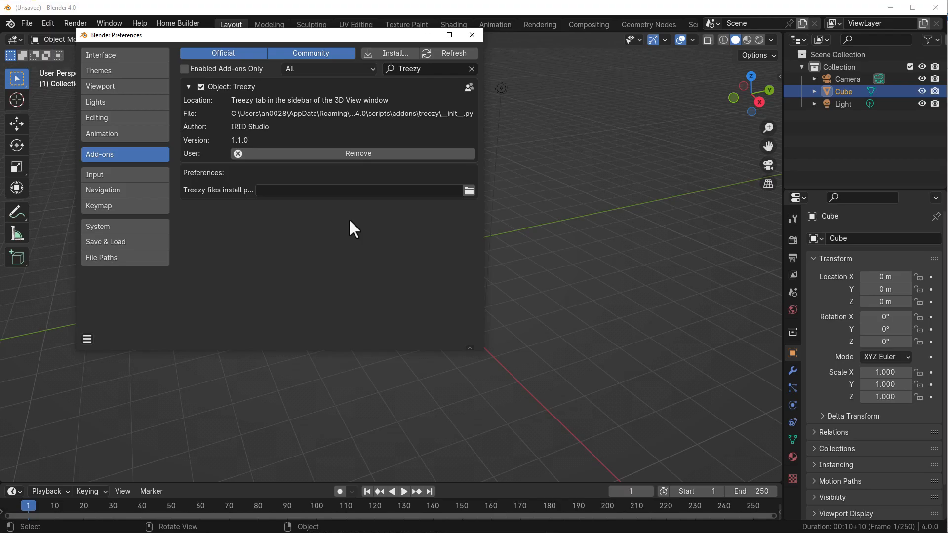
mouse_move(470, 206)
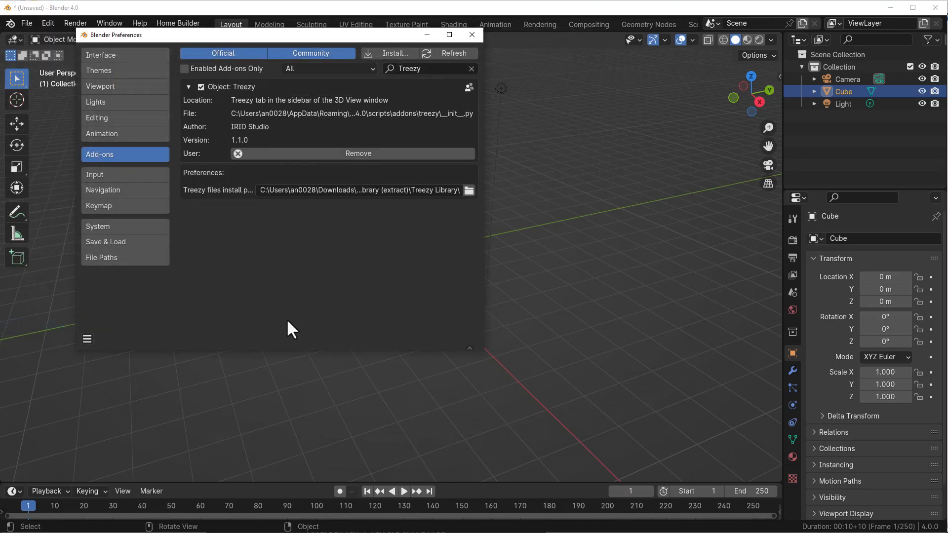
Save the preferences so Treezy stays enabled with its library path set
left_click(87, 339)
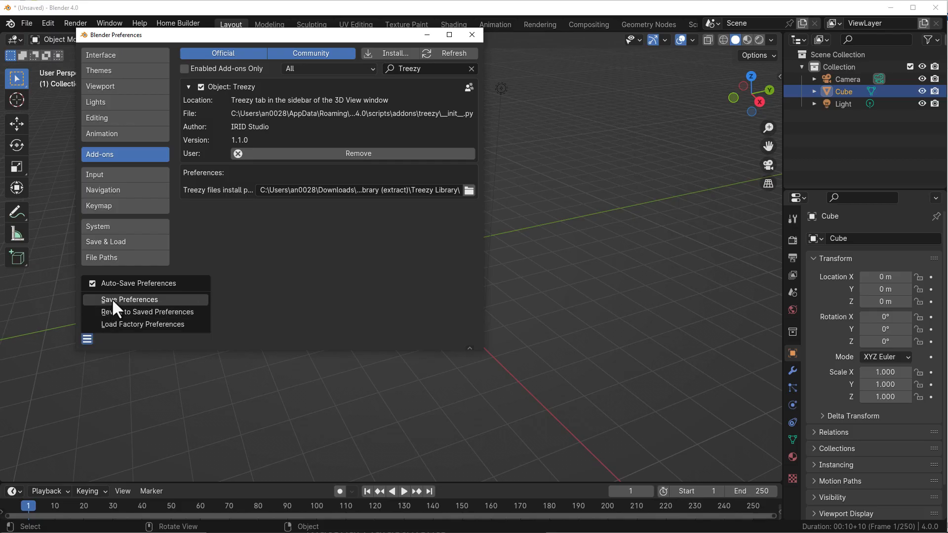
left_click(129, 300)
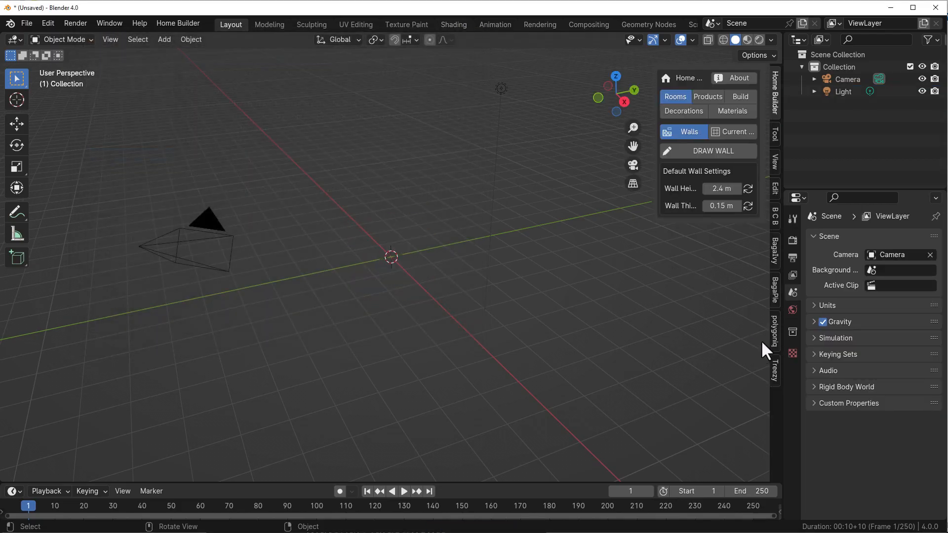
Spawn the deciduous european_ash_C3 tree from the Treezy library at the origin
left_click(776, 366)
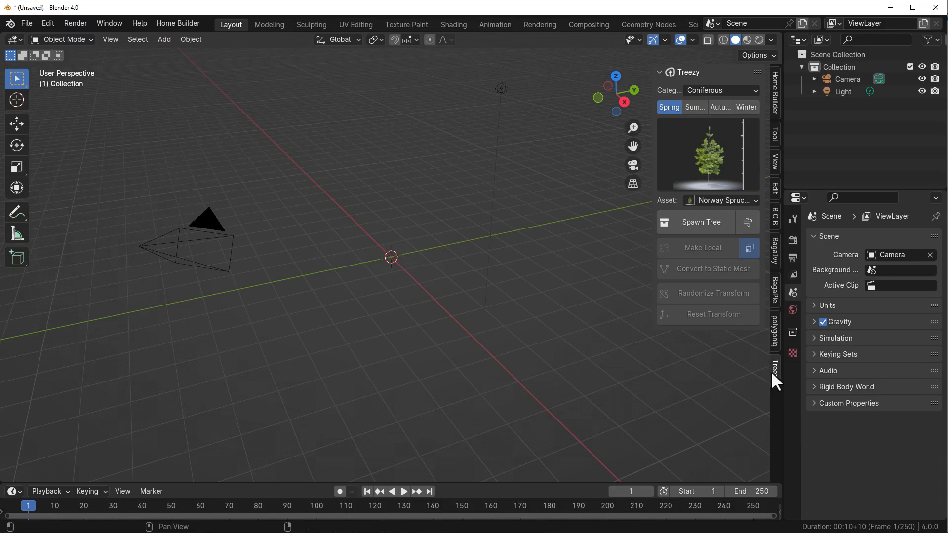
left_click(720, 89)
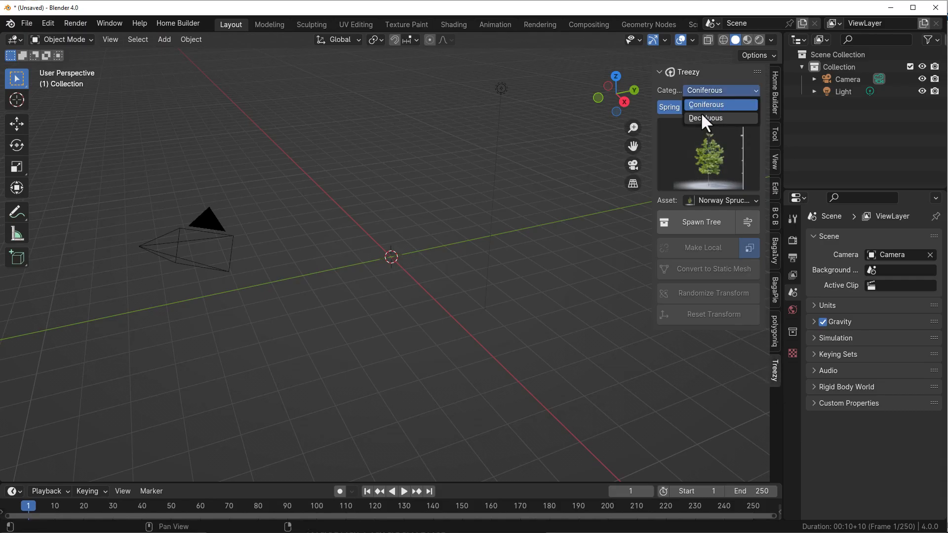
left_click(705, 117)
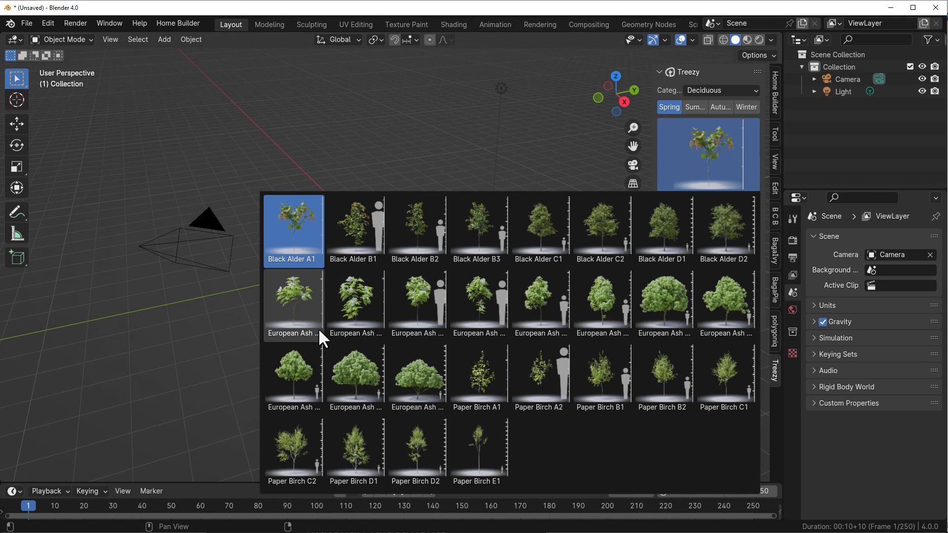
left_click(292, 296)
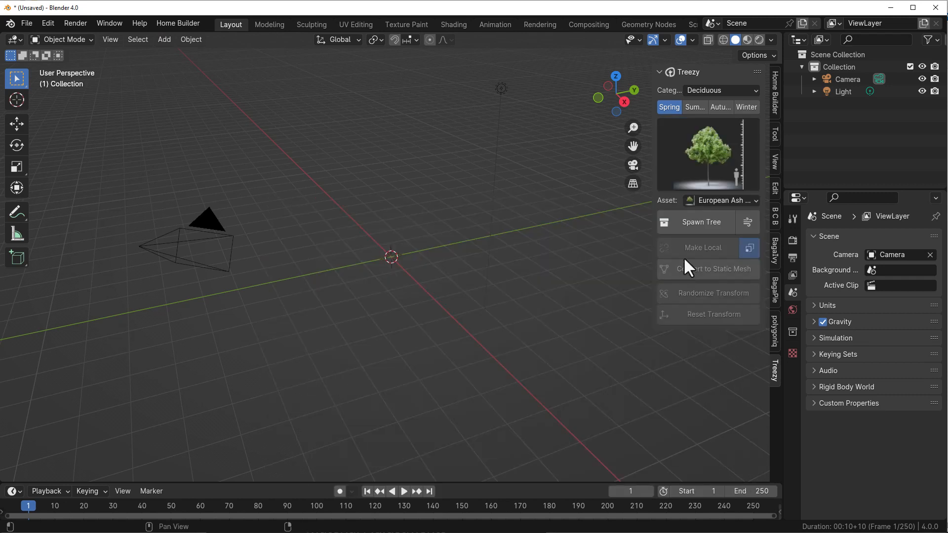
left_click(701, 222)
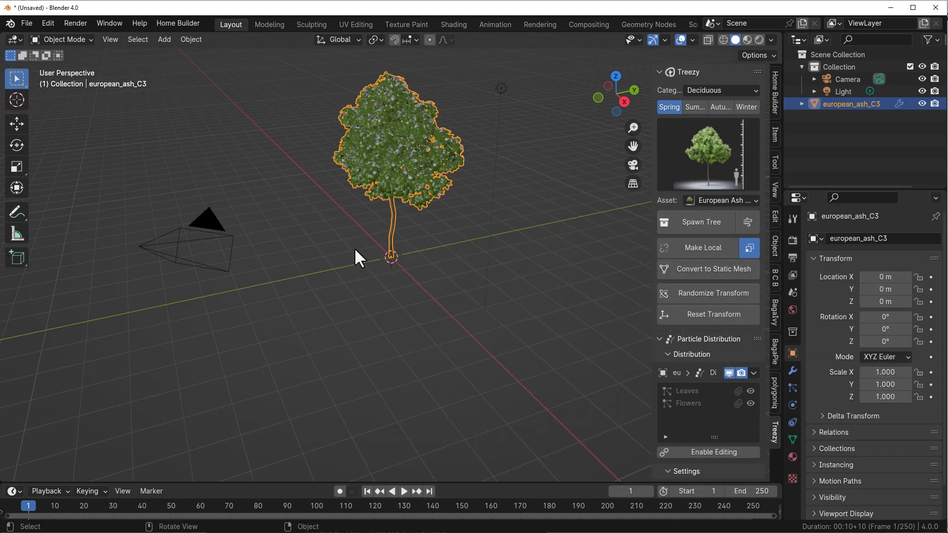
scroll("down", 3)
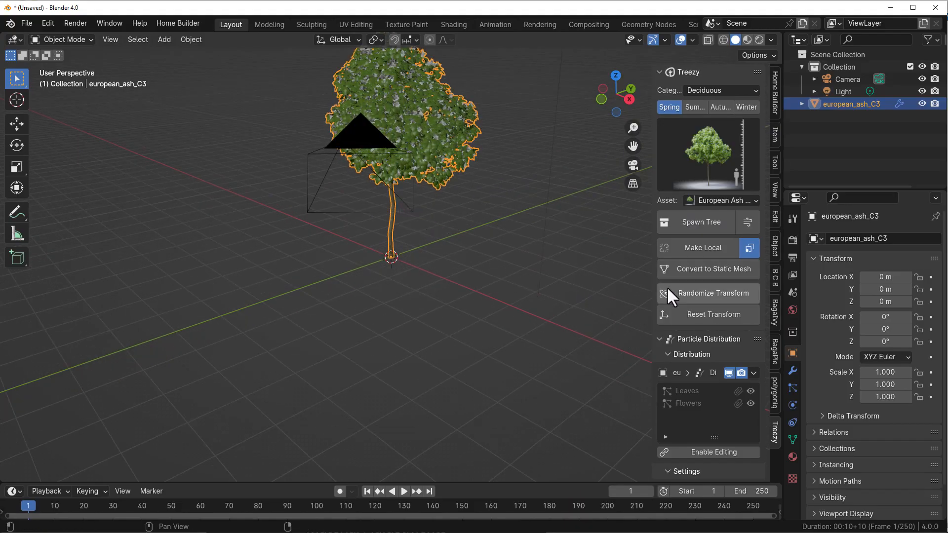
mouse_move(713, 269)
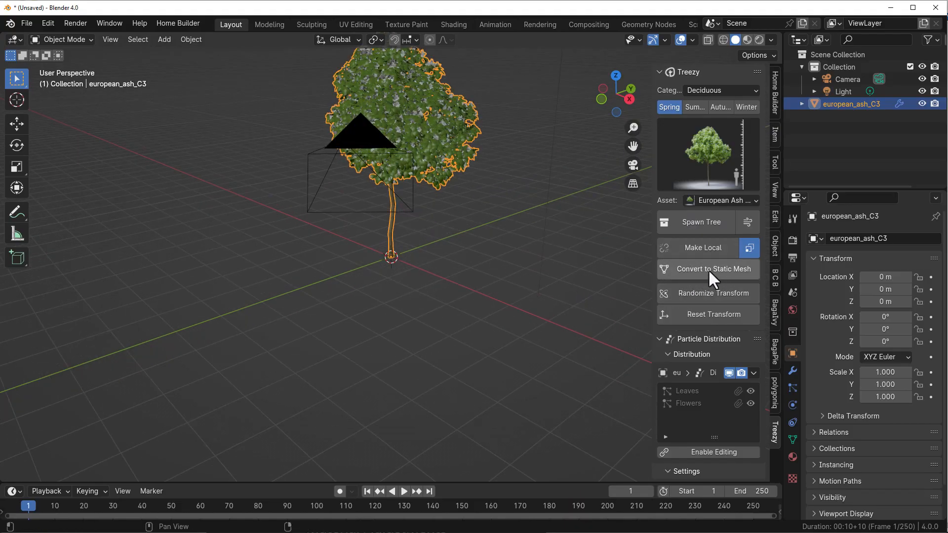
Enable editing of the Leaves and Flowers distributions and review the Leaves settings
left_click(713, 293)
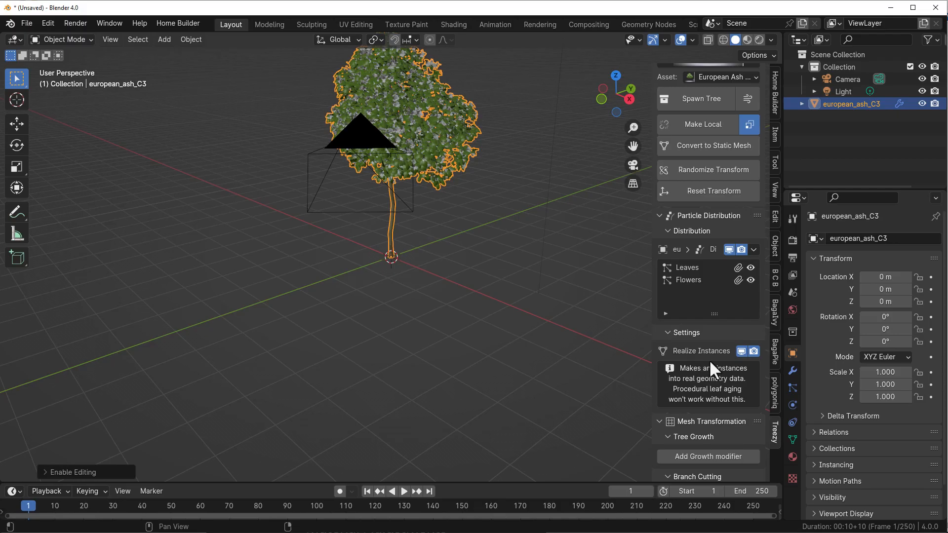
left_click(687, 268)
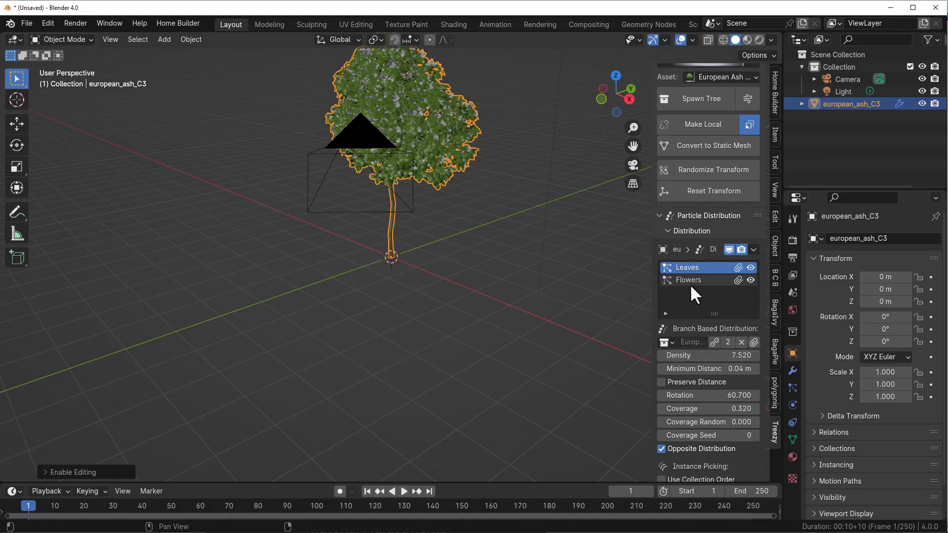
scroll("down", 3)
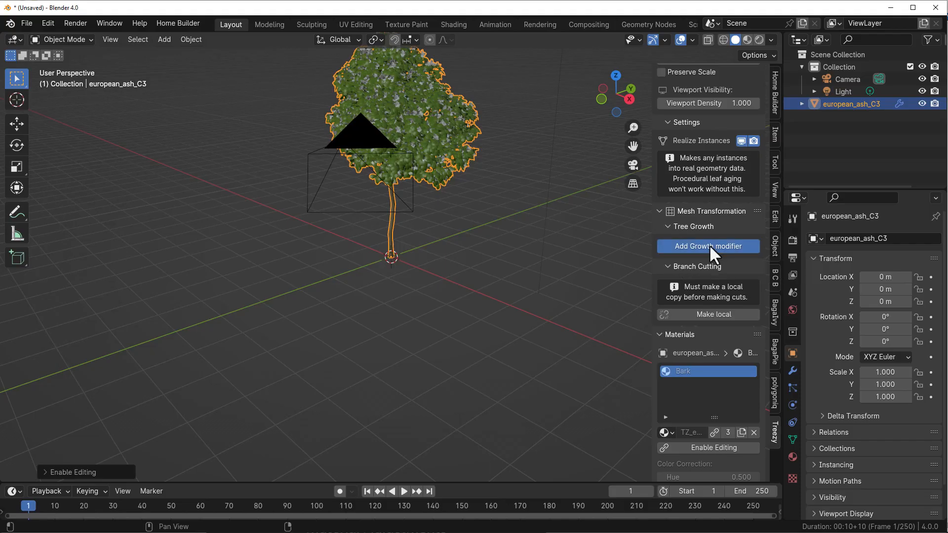
Add a growth modifier, set Growth to 0 and keyframe it for the grow-in animation
left_click(707, 246)
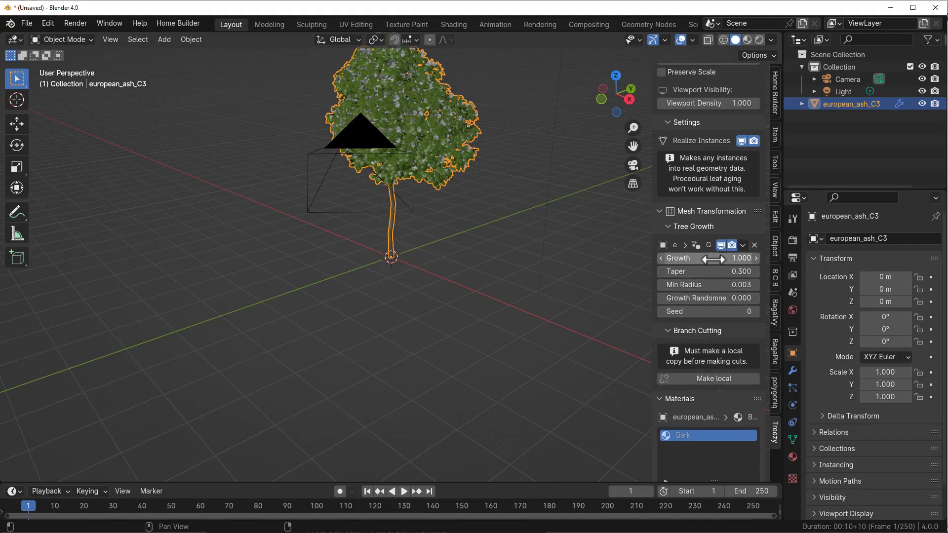
left_click_drag(738, 258, 713, 258)
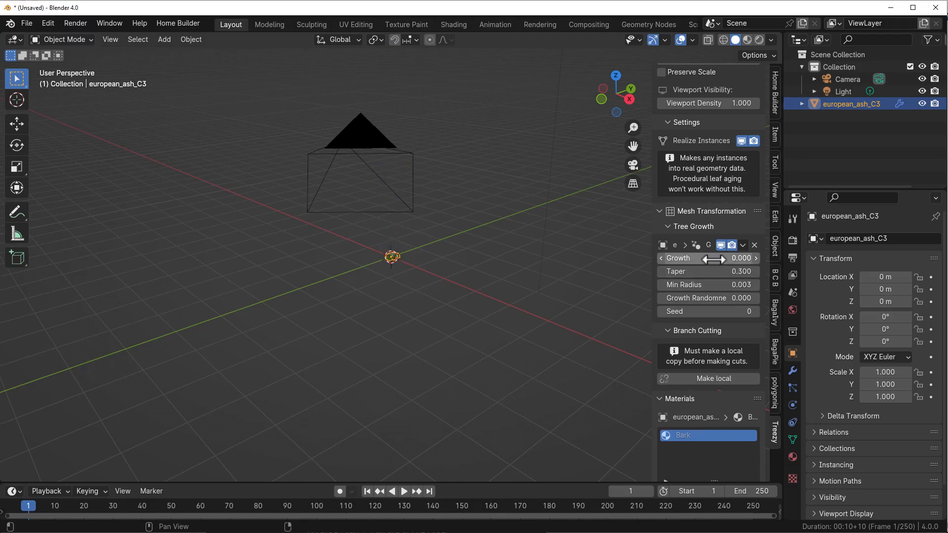
right_click(701, 258)
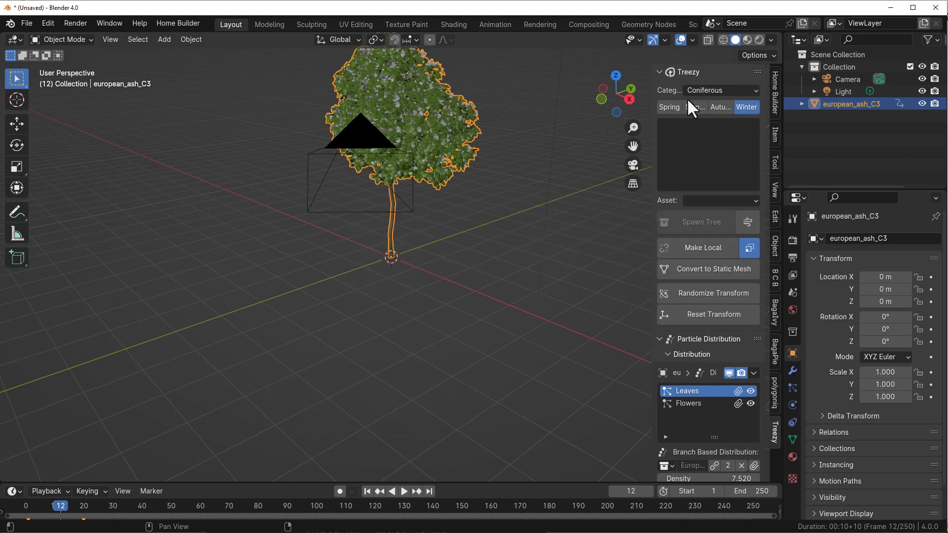
Spawn the spring european_ash_C1 tree and make it a local editable copy
left_click(719, 90)
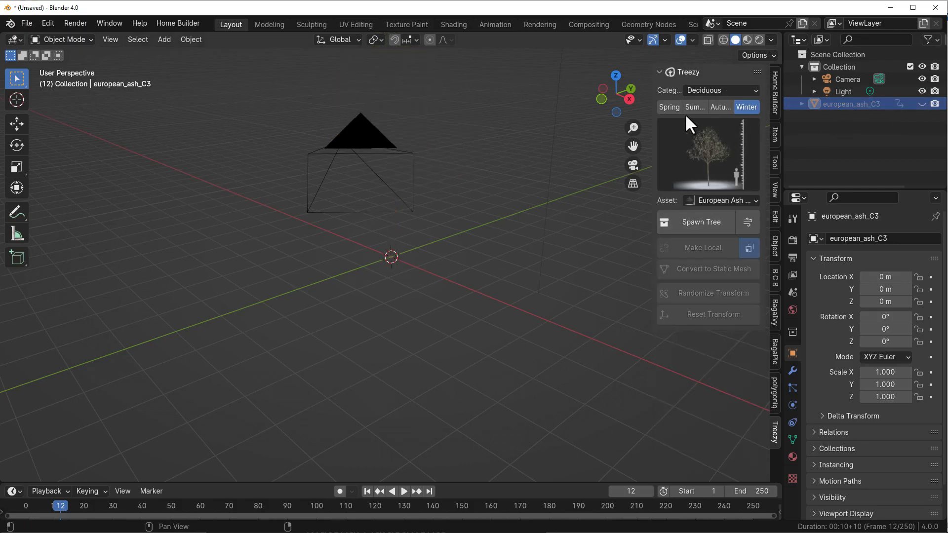
left_click(669, 107)
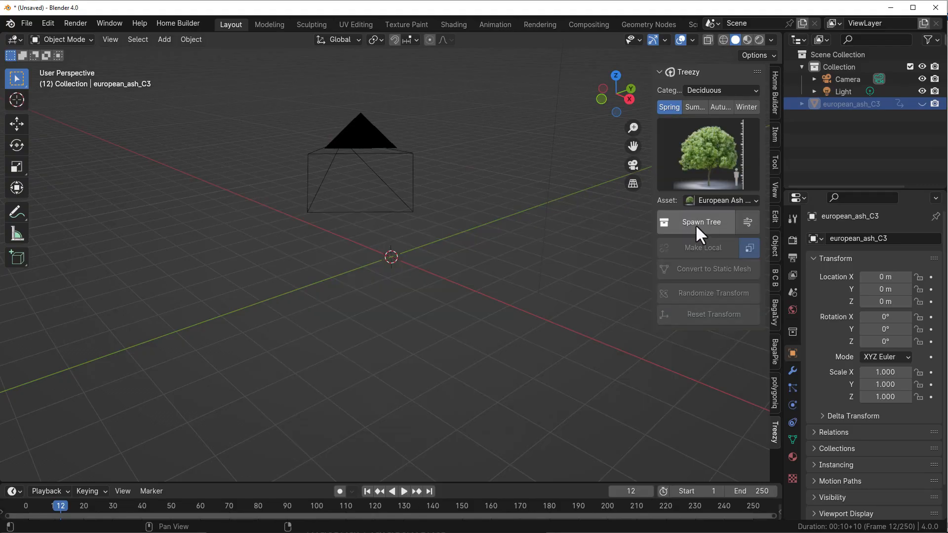
left_click(700, 222)
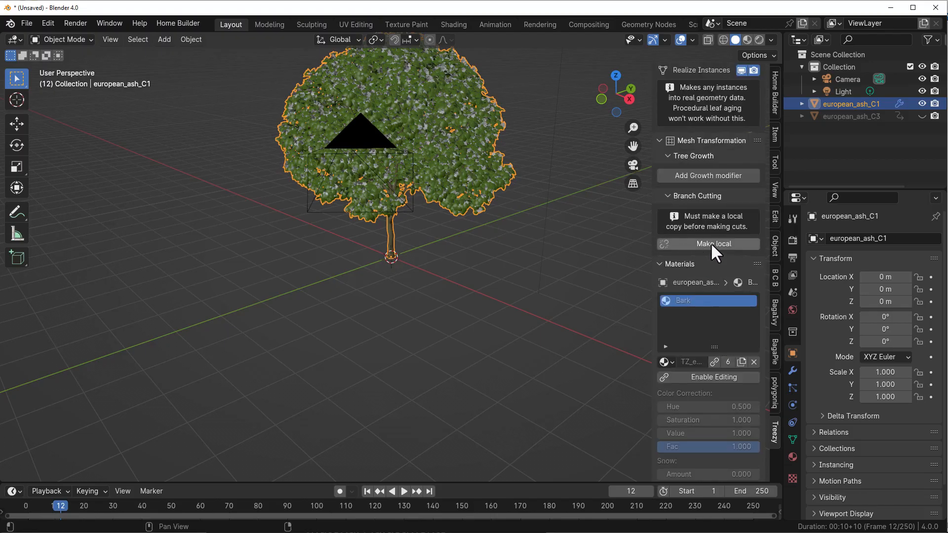
mouse_move(714, 244)
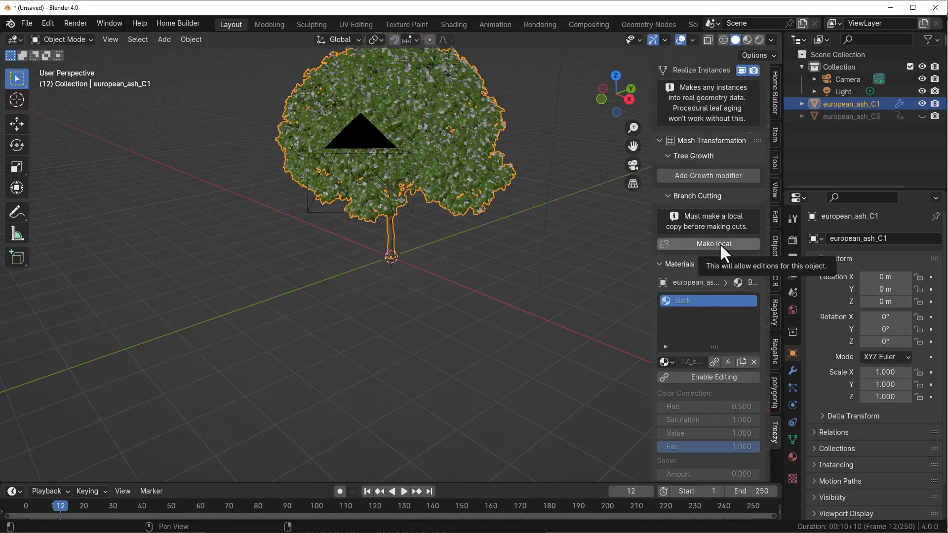
left_click(708, 244)
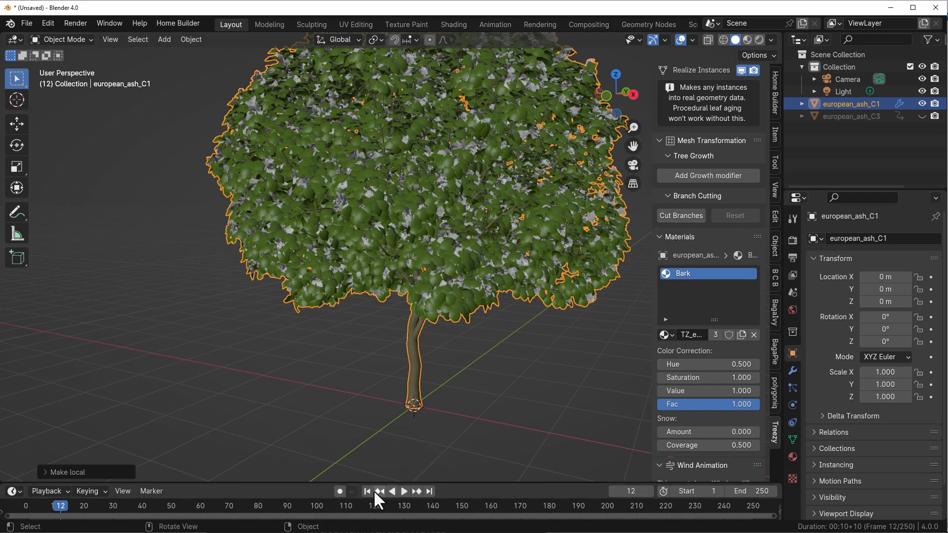
From frame 1 in front view, start Cut Branches with Close Cuts enabled to prune the crown
left_click(366, 491)
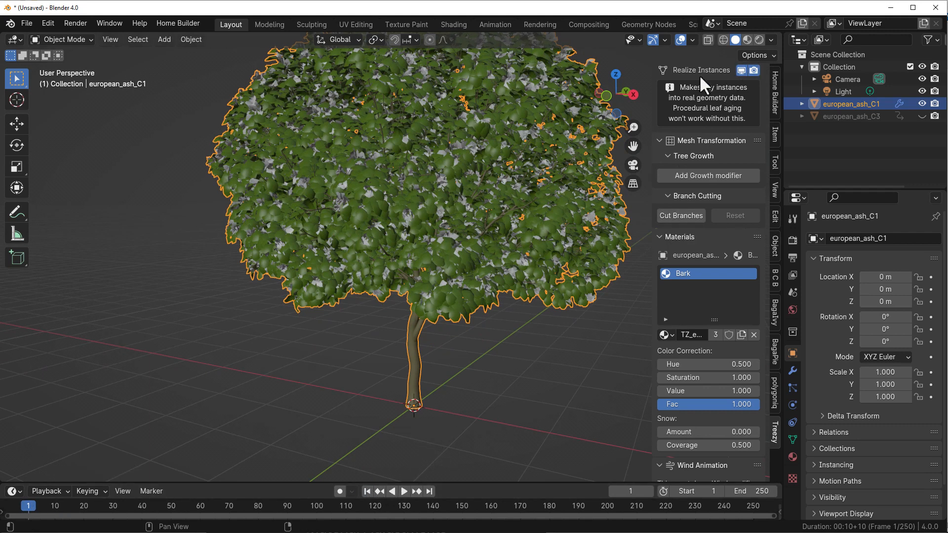
key("KP_1")
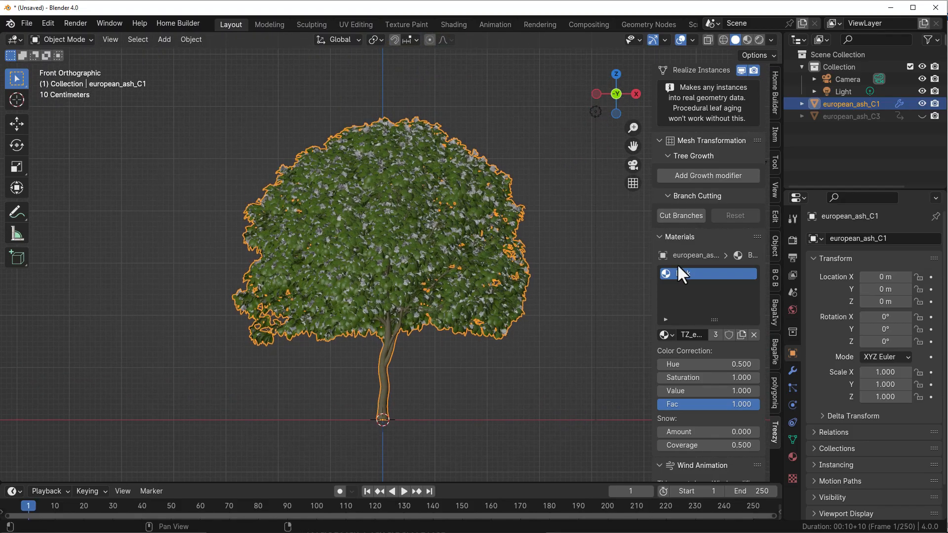
left_click(681, 216)
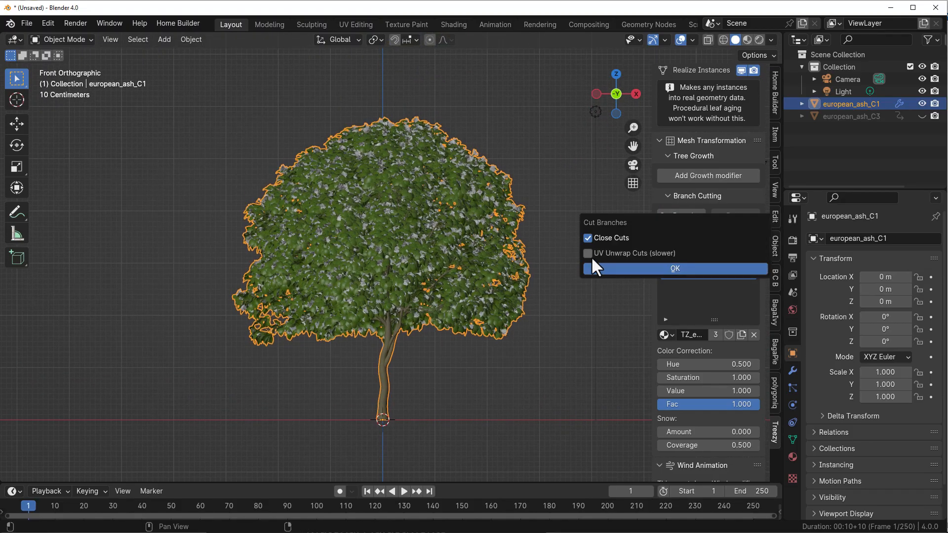
mouse_move(623, 268)
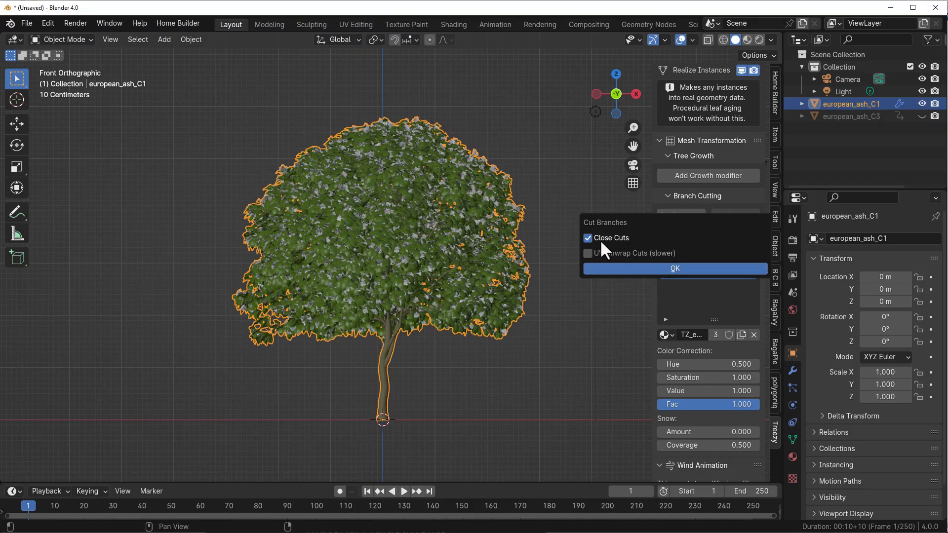
left_click(673, 268)
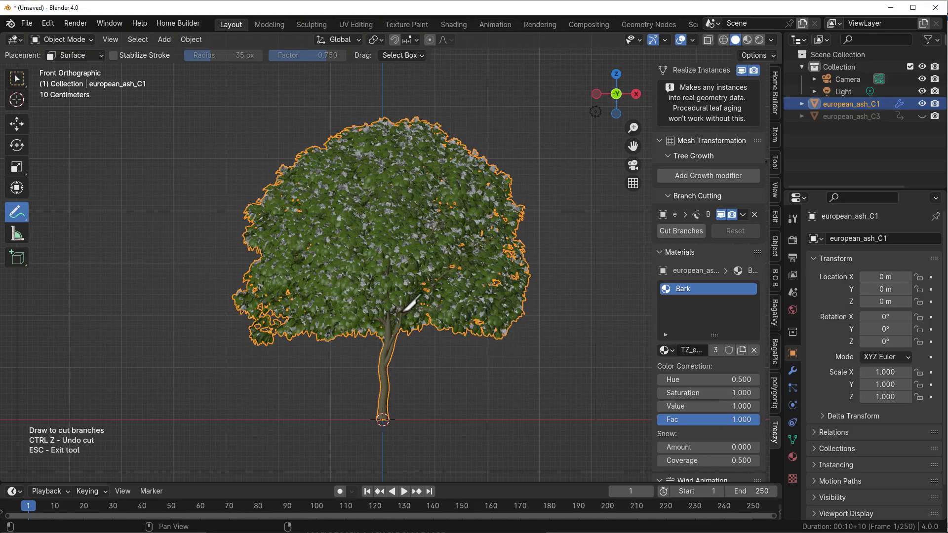
mouse_move(496, 361)
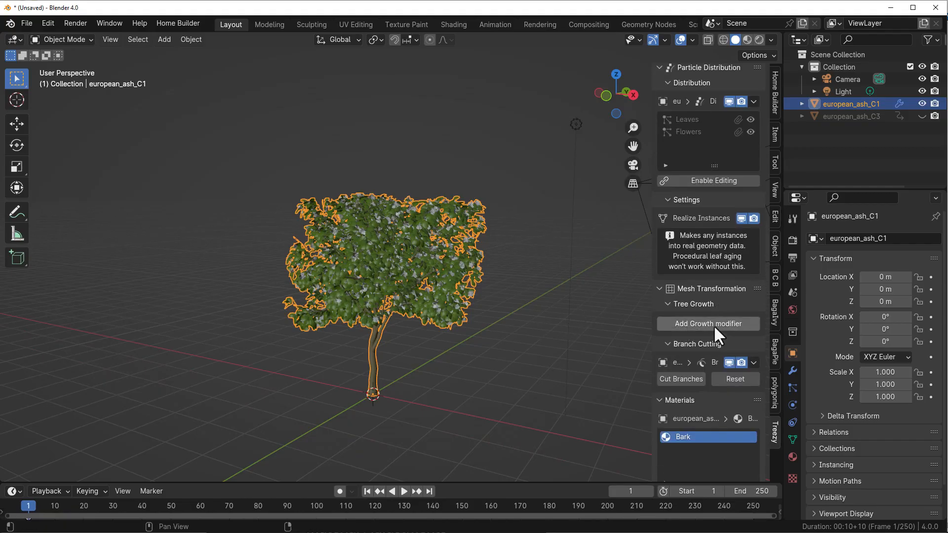
Add a wind modifier to european_ash_C1 and preview the swaying by playing the timeline
scroll("down", 3)
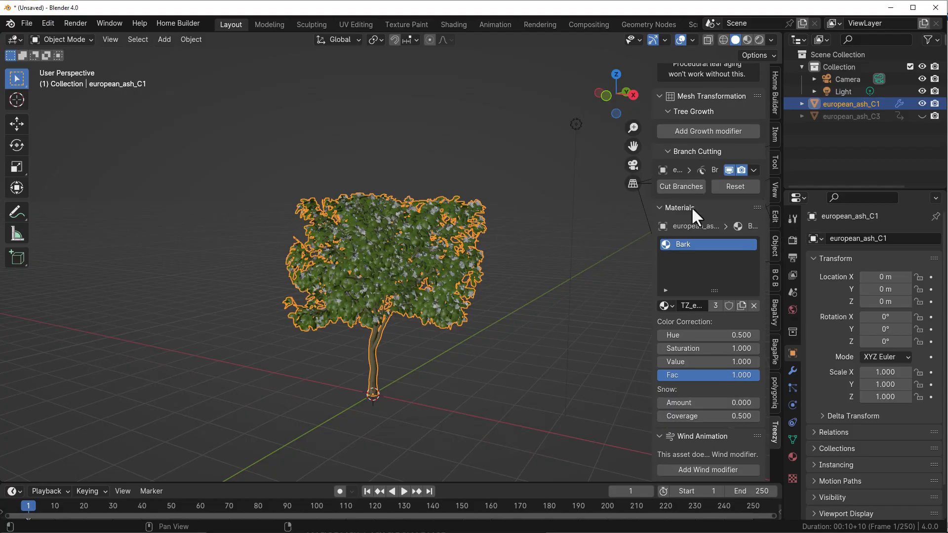
scroll("down", 3)
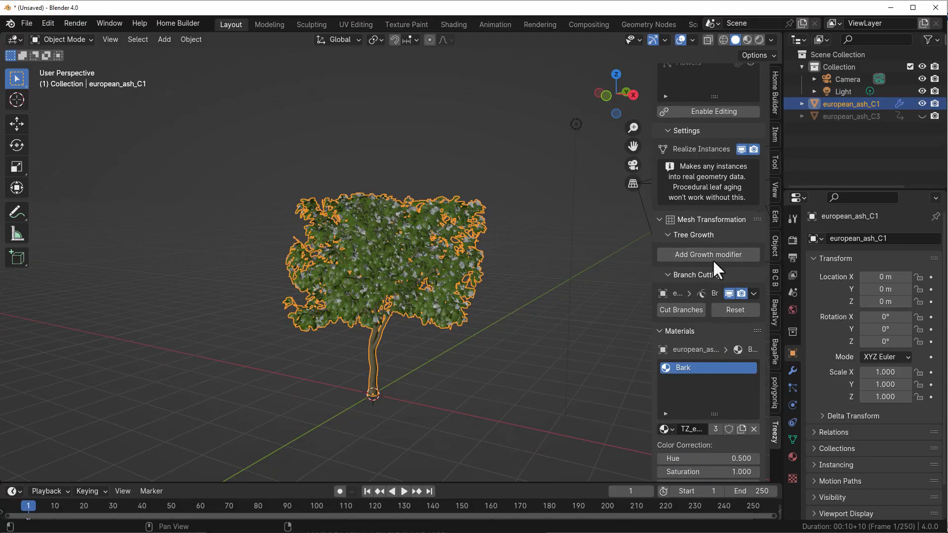
mouse_move(717, 260)
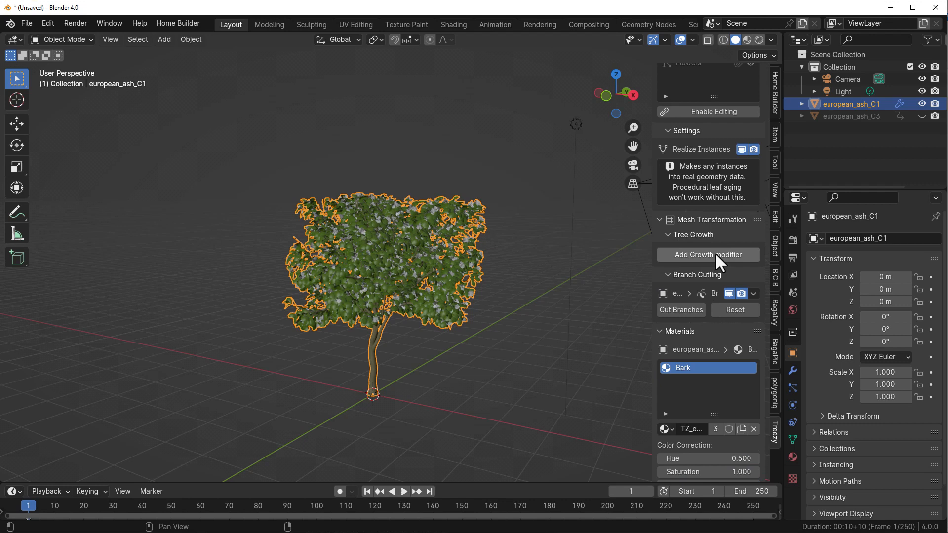
scroll("down", 3)
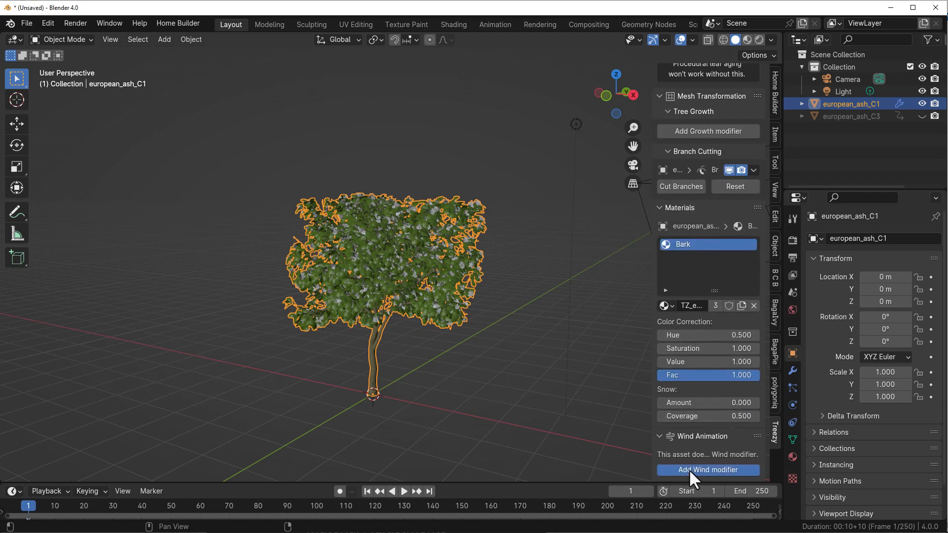
left_click(706, 470)
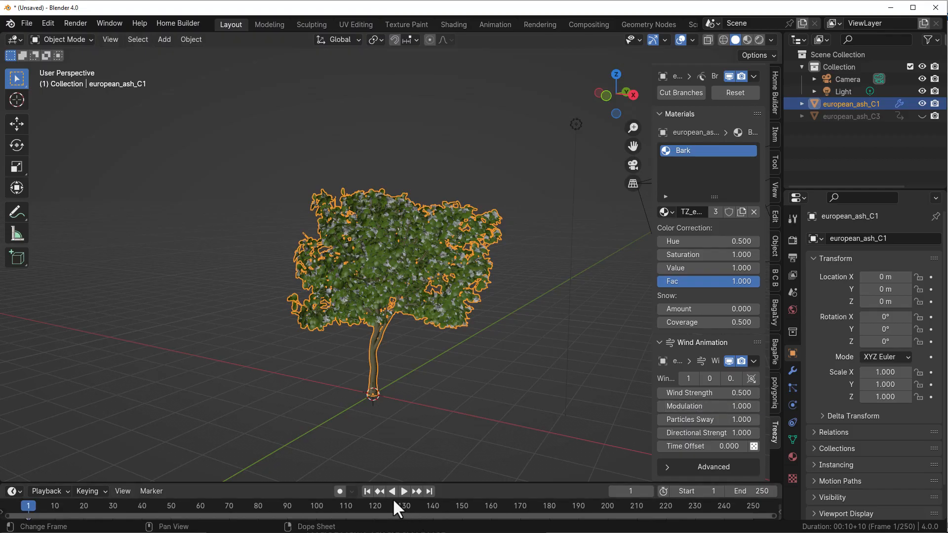
left_click(403, 491)
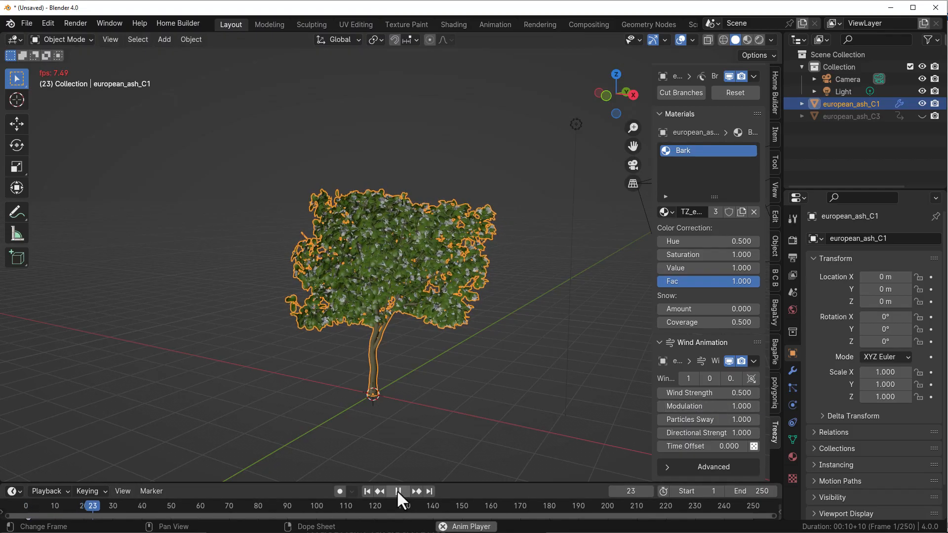
left_click(397, 491)
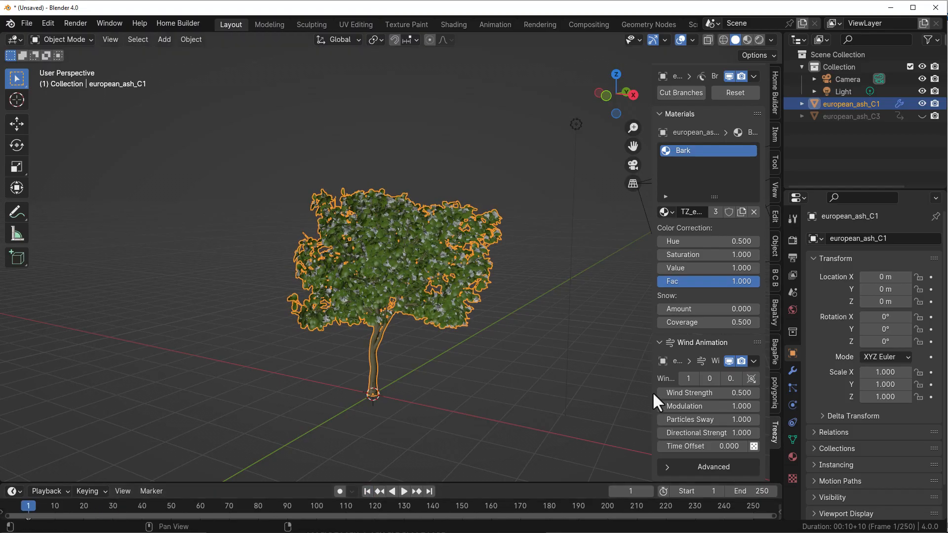
Lower the wind modulation amount in the Wind Animation settings
left_click(707, 392)
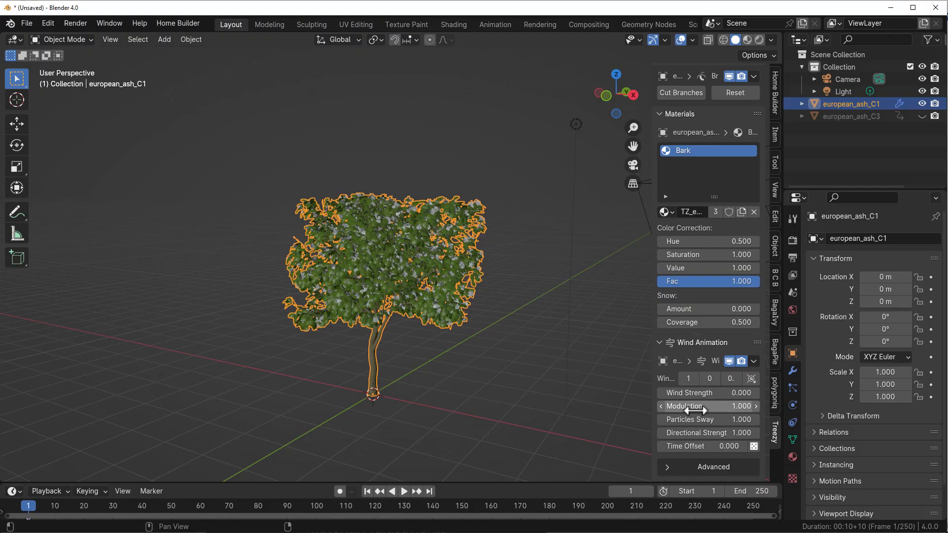
left_click_drag(707, 392, 695, 392)
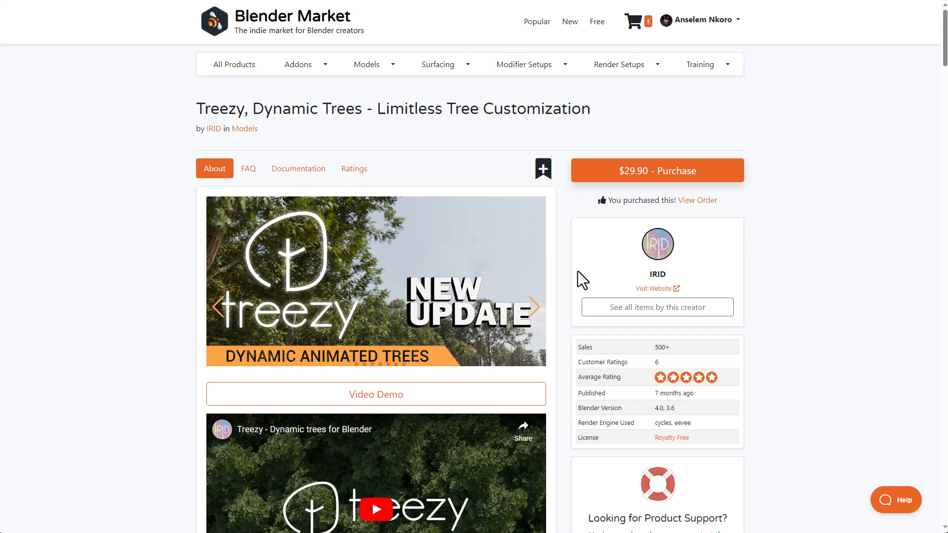
mouse_move(487, 277)
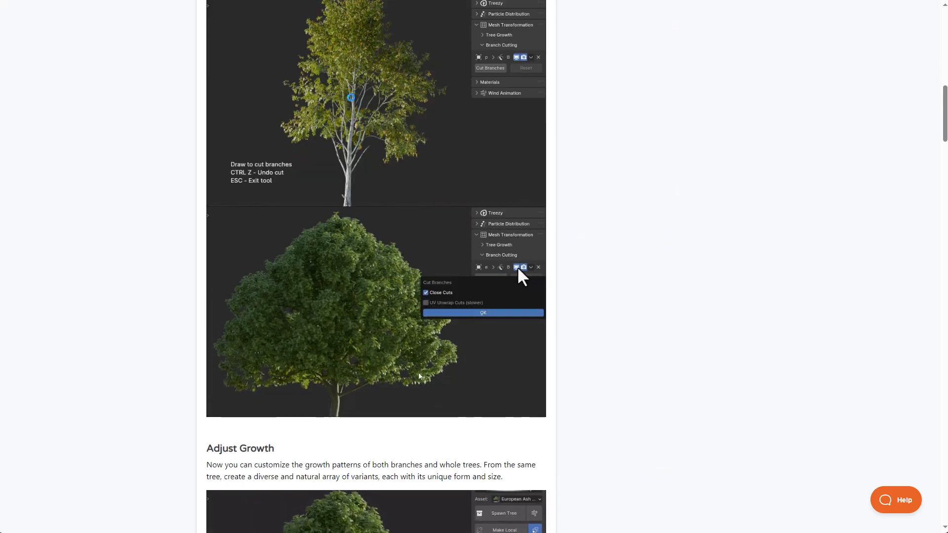
Scroll the Treezy Blender Market page down to its branch-cutting and Adjust Growth sections
scroll("down", 3)
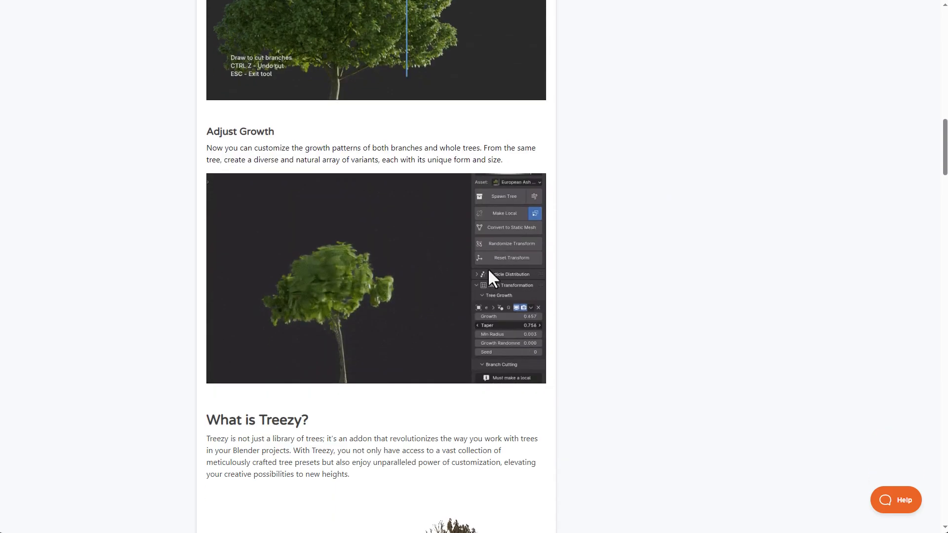